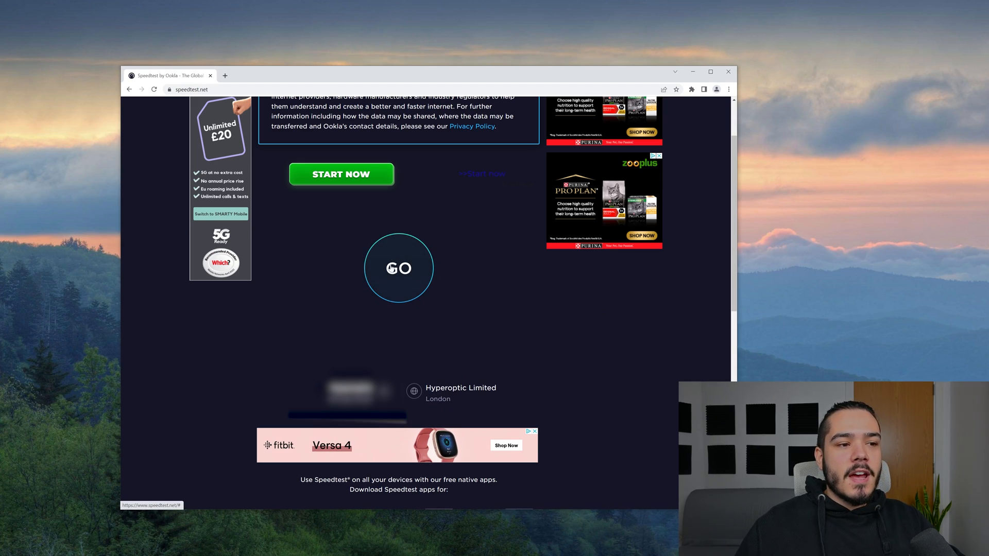
- Accept Speedtest's data-privacy notice so the GO test button is available
{"action": "left_click", "coordinate": [398, 268]}
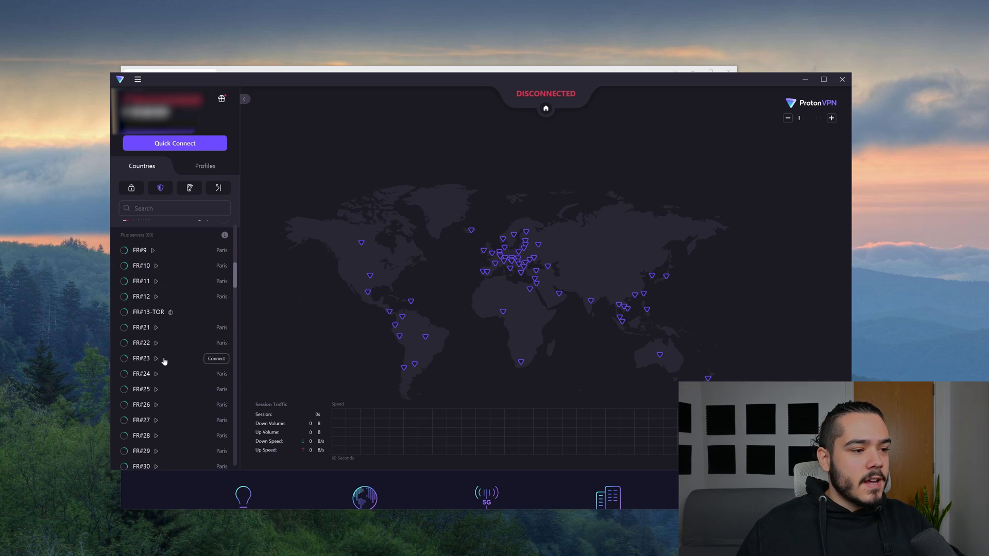
- Connect Proton VPN to the FR#27 server in Paris
{"action": "scroll", "scroll_direction": "down", "scroll_amount": 3}
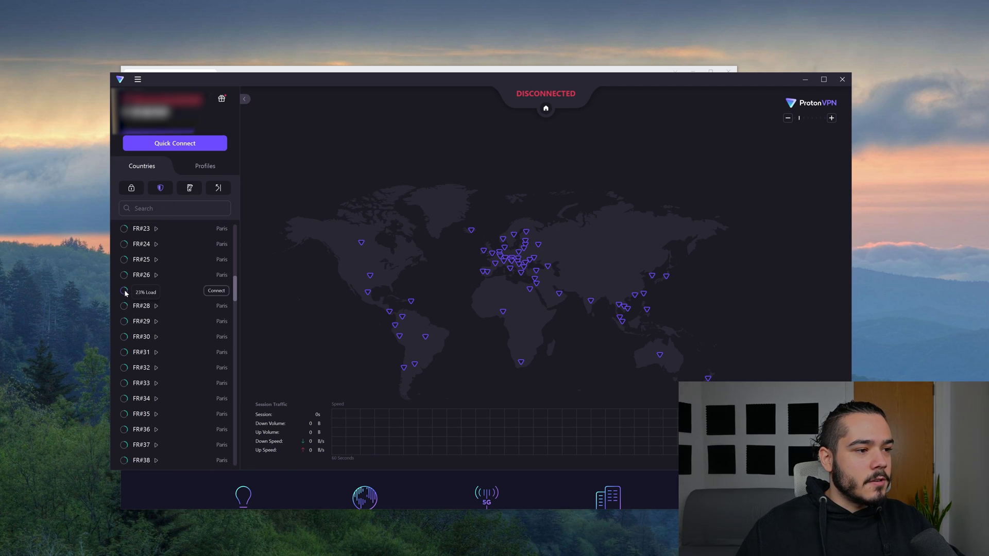
{"action": "left_click", "coordinate": [215, 290]}
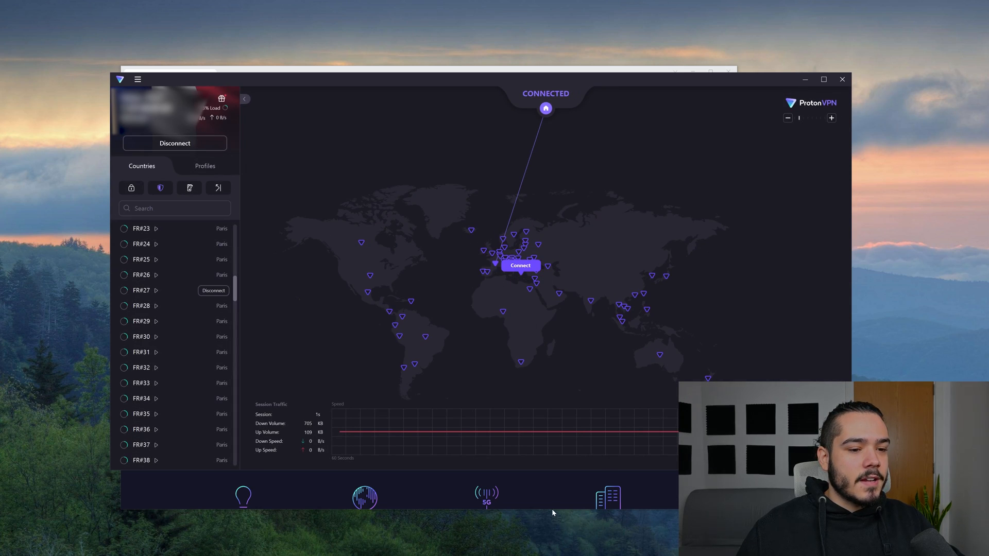
{"action": "mouse_move", "coordinate": [550, 491]}
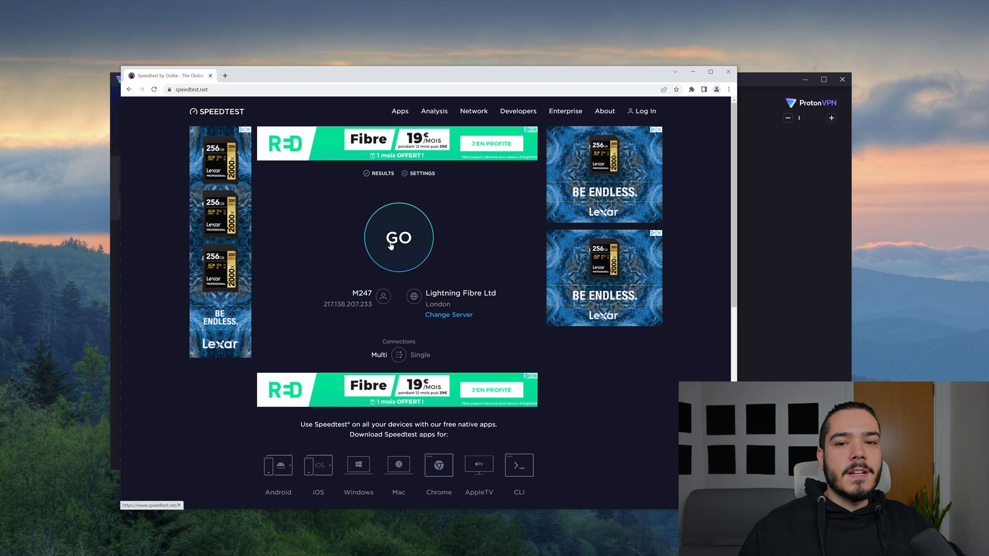
- Run the Speedtest over the VPN, measuring 621.08 Mbps down, 613.16 Mbps up, 21 ms ping
{"action": "left_click", "coordinate": [398, 236]}
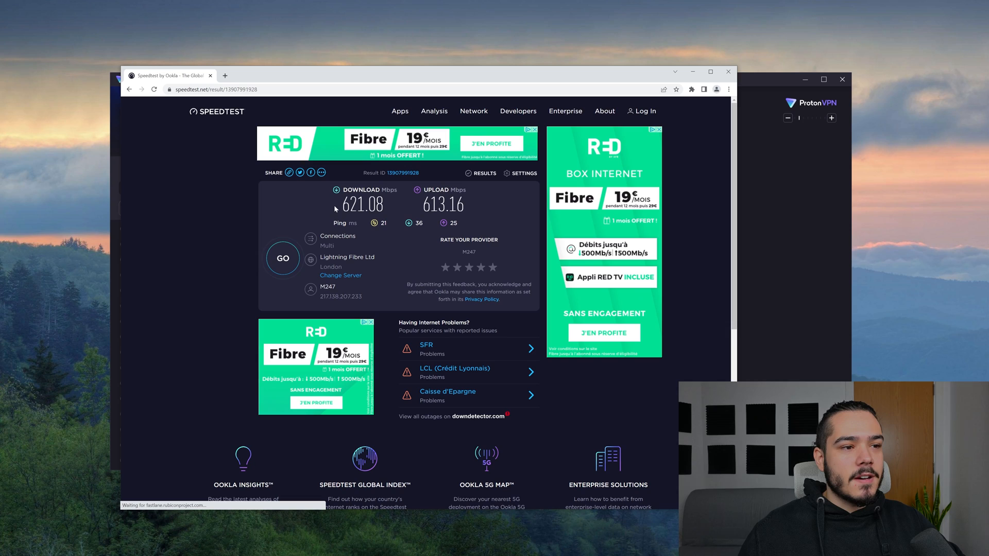
{"action": "mouse_move", "coordinate": [337, 213]}
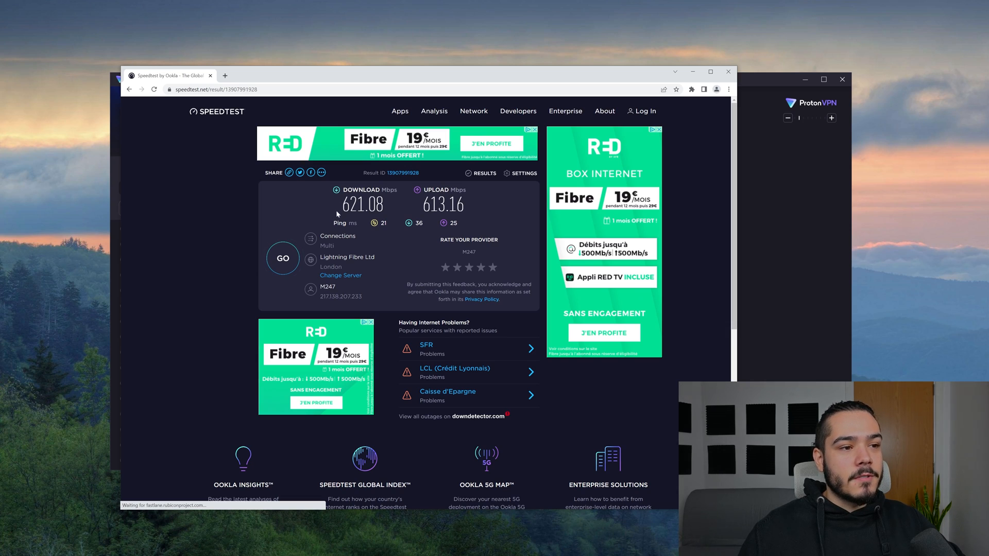
{"action": "mouse_move", "coordinate": [422, 211]}
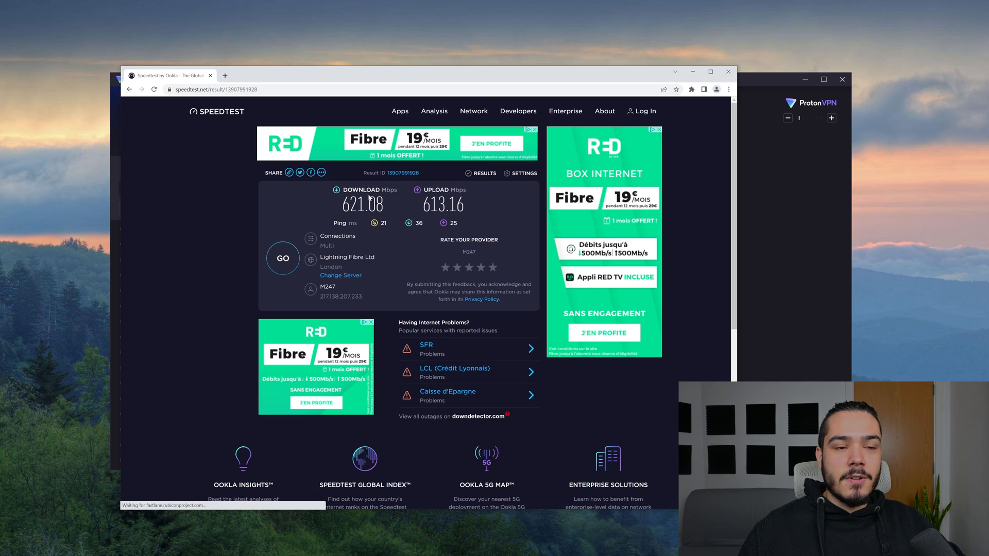
{"action": "mouse_move", "coordinate": [389, 218]}
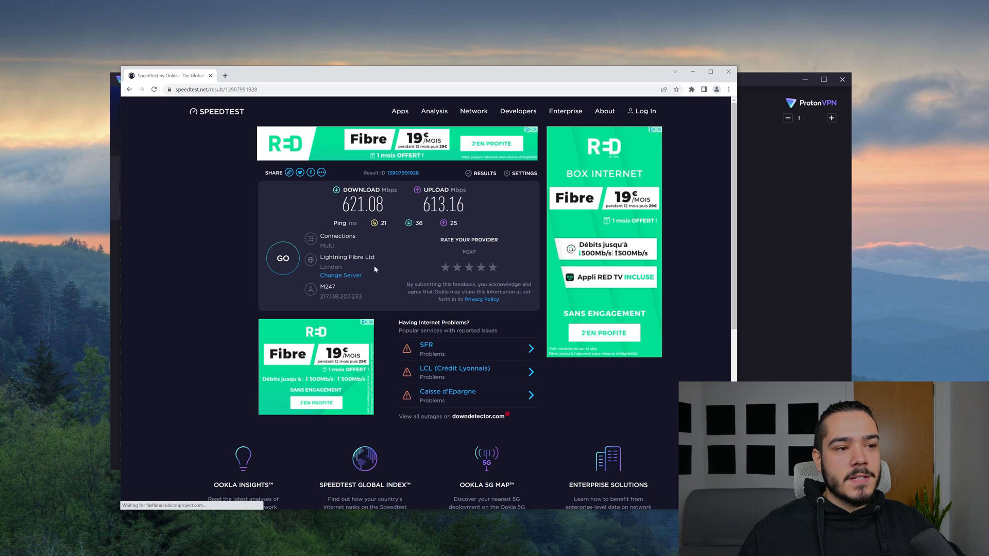
{"action": "mouse_move", "coordinate": [381, 239]}
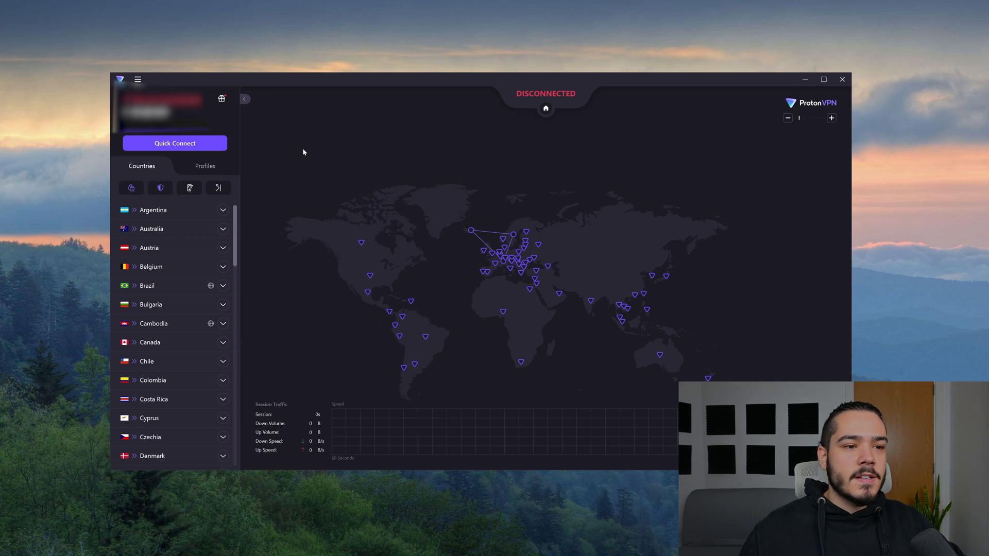
{"action": "mouse_move", "coordinate": [397, 181]}
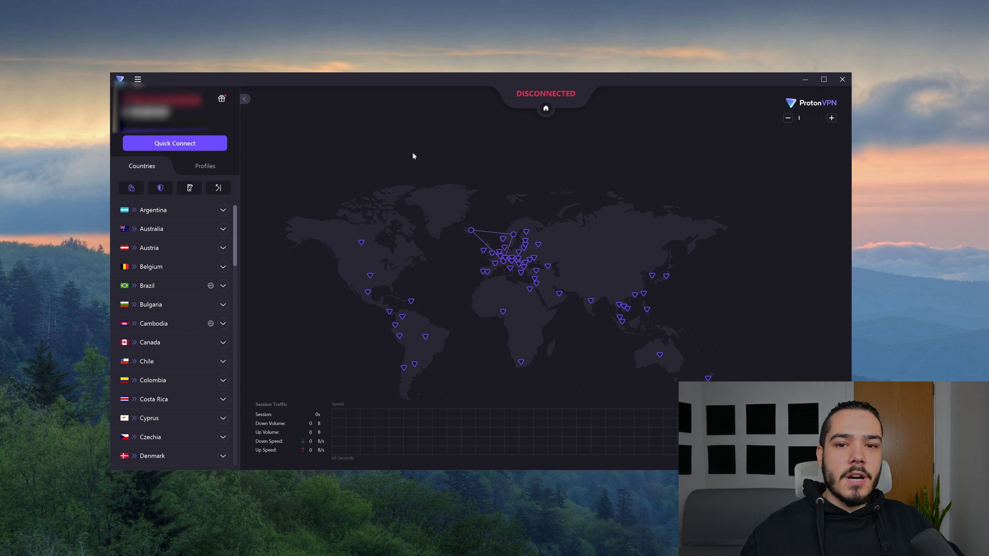
{"action": "mouse_move", "coordinate": [557, 238]}
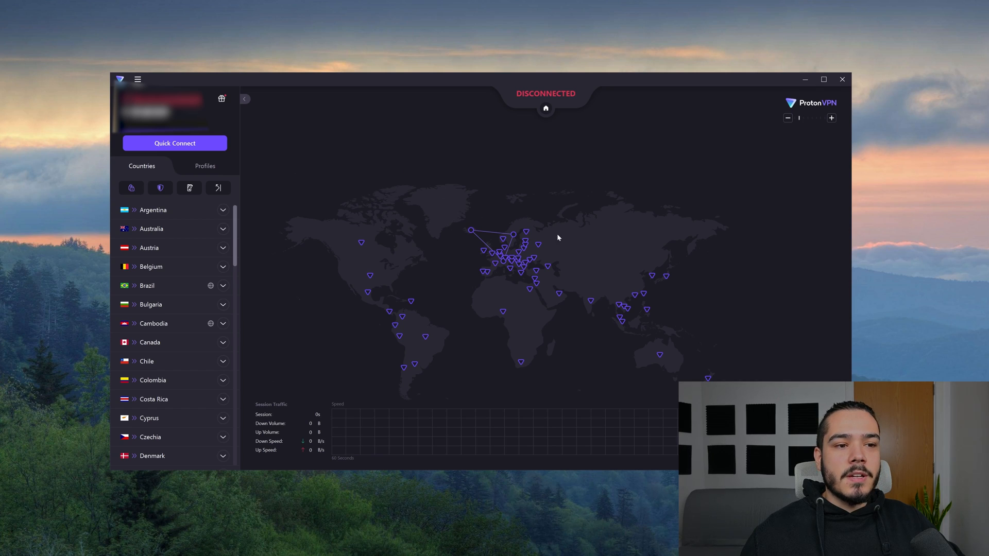
{"action": "mouse_move", "coordinate": [440, 251]}
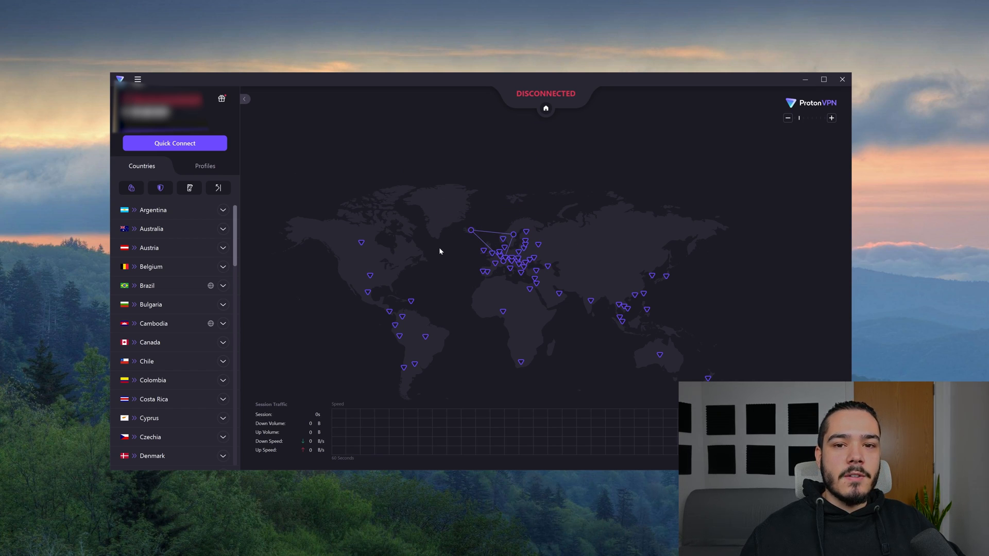
{"action": "mouse_move", "coordinate": [430, 253]}
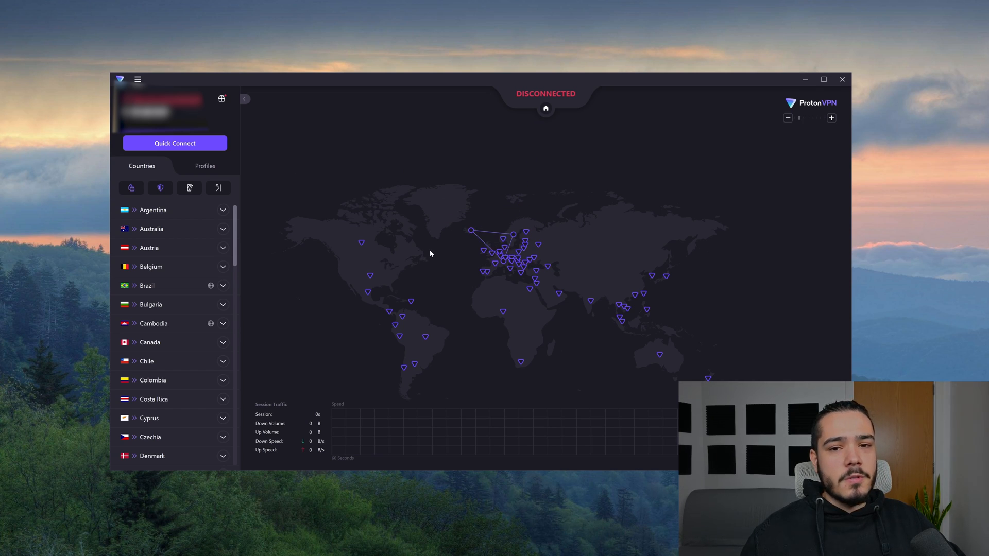
{"action": "mouse_move", "coordinate": [196, 229]}
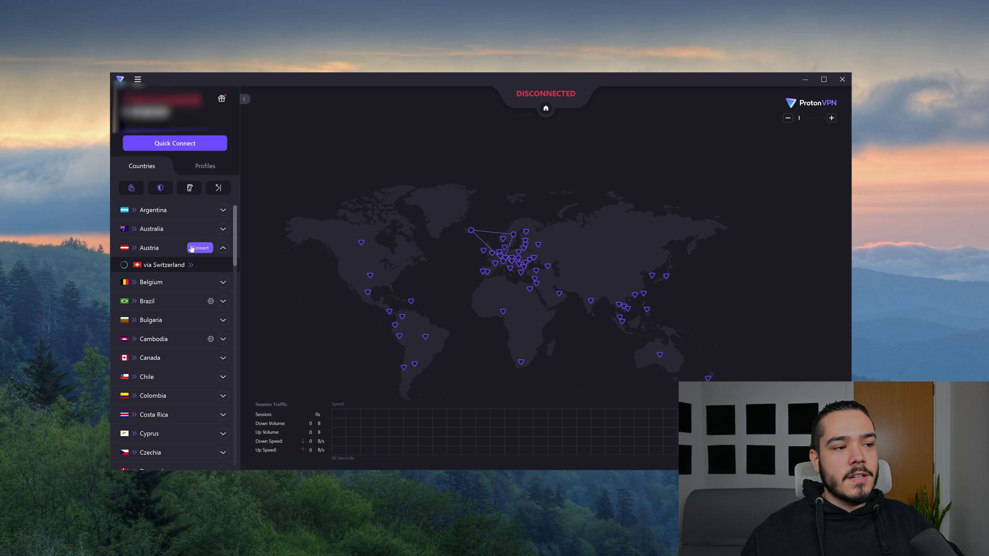
{"action": "mouse_move", "coordinate": [133, 257]}
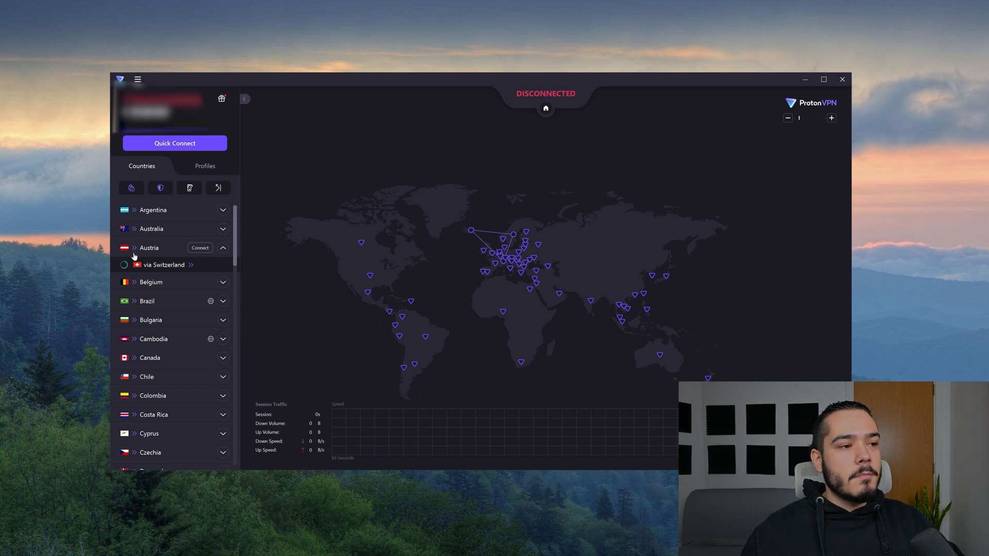
{"action": "mouse_move", "coordinate": [150, 249]}
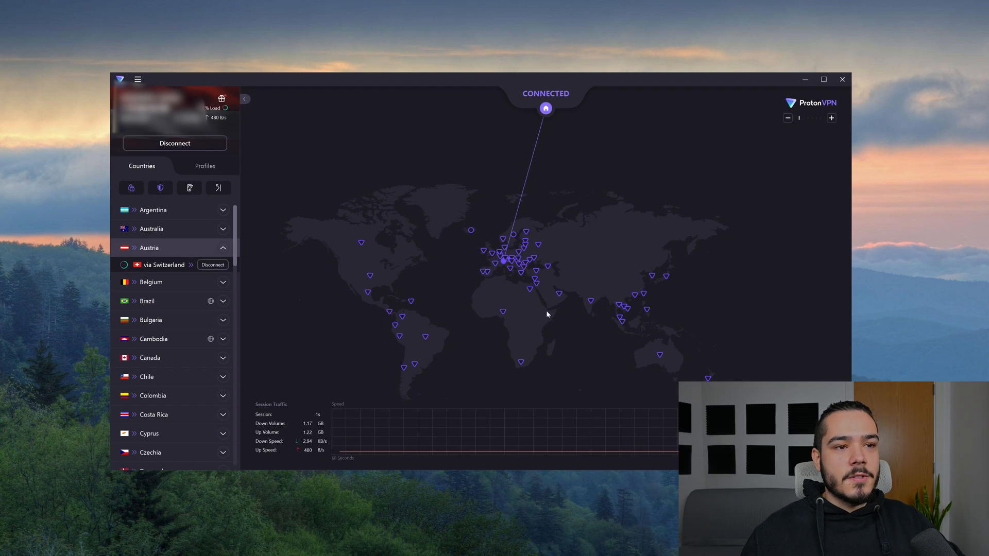
{"action": "mouse_move", "coordinate": [473, 296]}
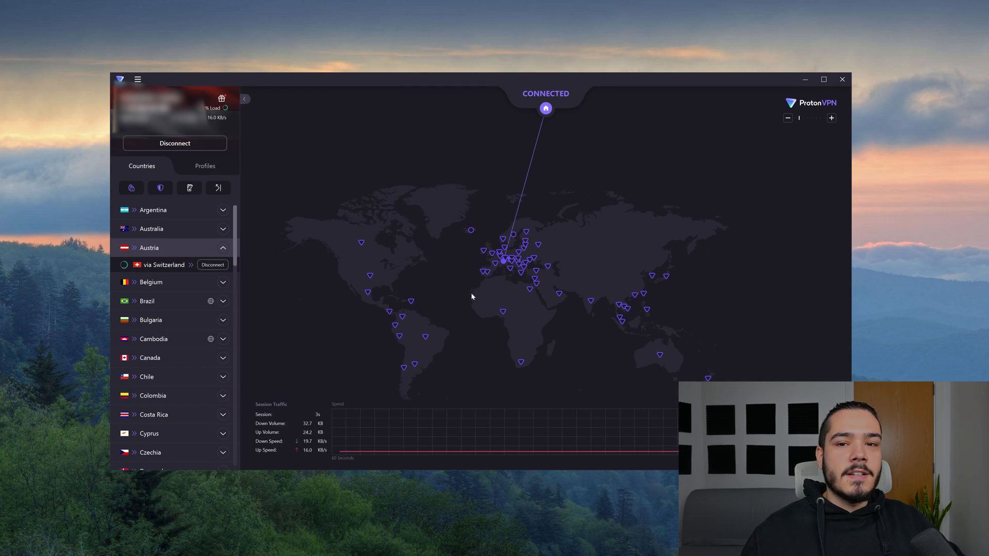
{"action": "mouse_move", "coordinate": [352, 184]}
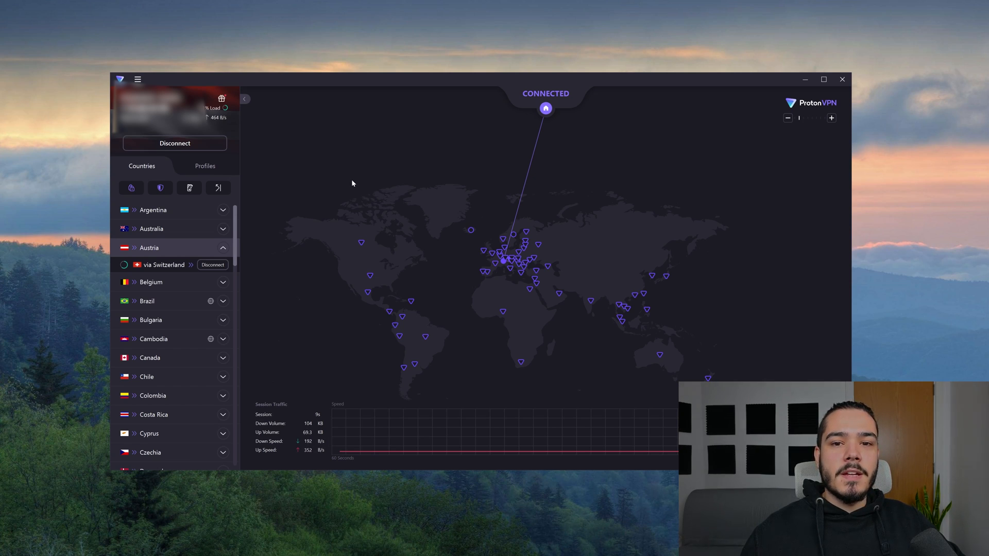
{"action": "mouse_move", "coordinate": [347, 181]}
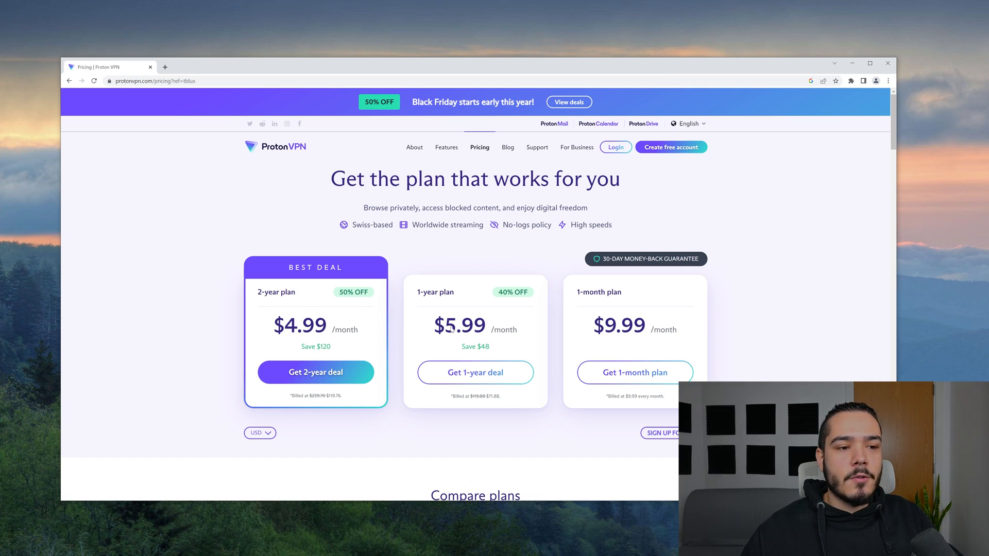
{"action": "mouse_move", "coordinate": [560, 318]}
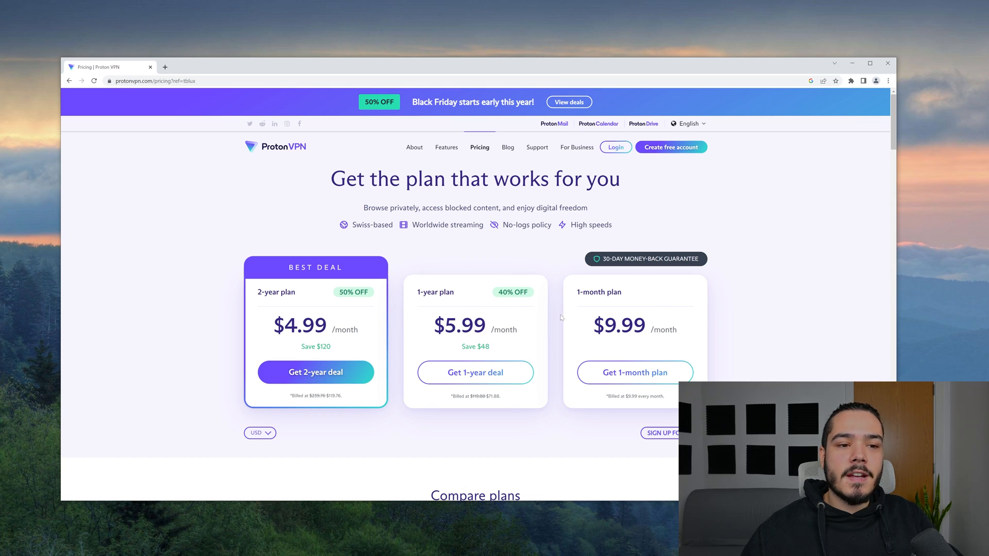
{"action": "mouse_move", "coordinate": [616, 349]}
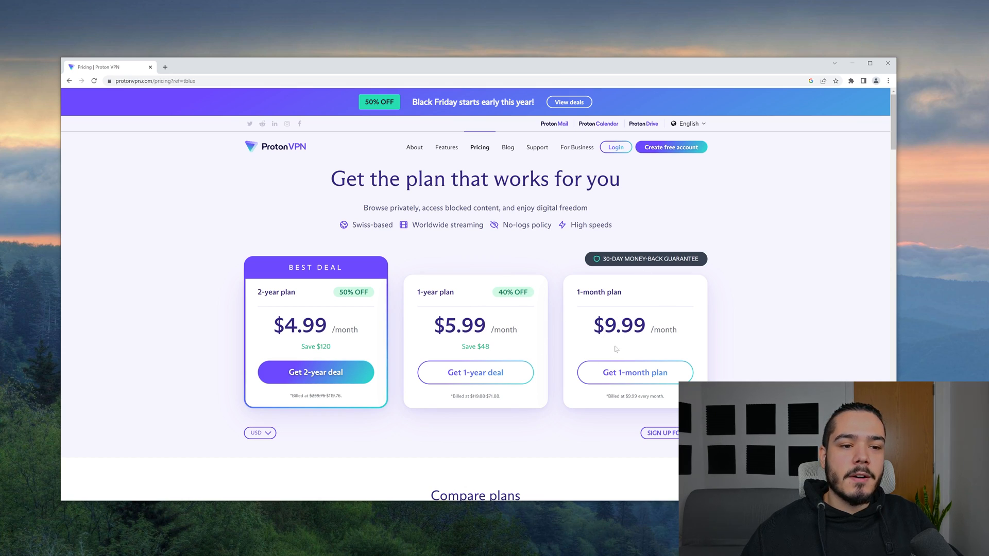
{"action": "mouse_move", "coordinate": [619, 251]}
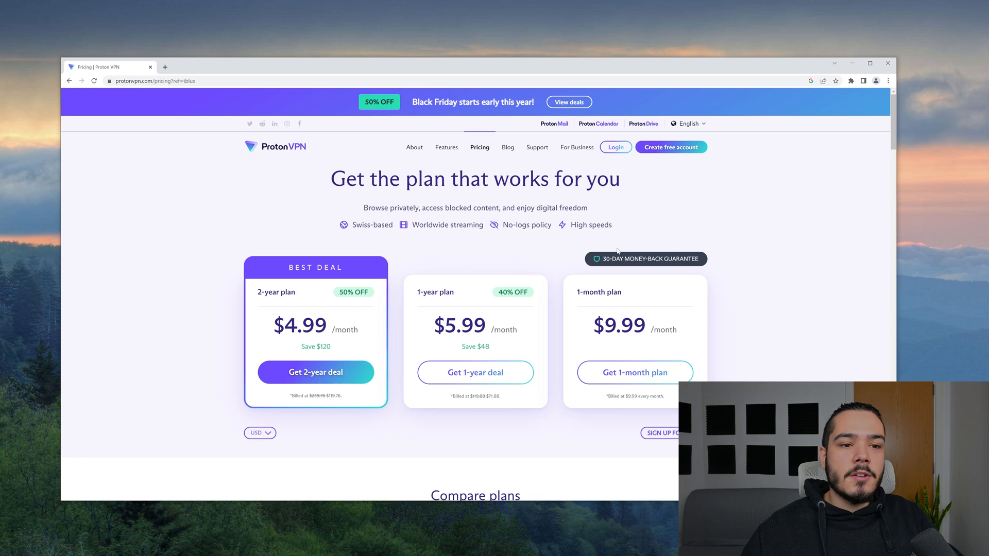
{"action": "mouse_move", "coordinate": [614, 252]}
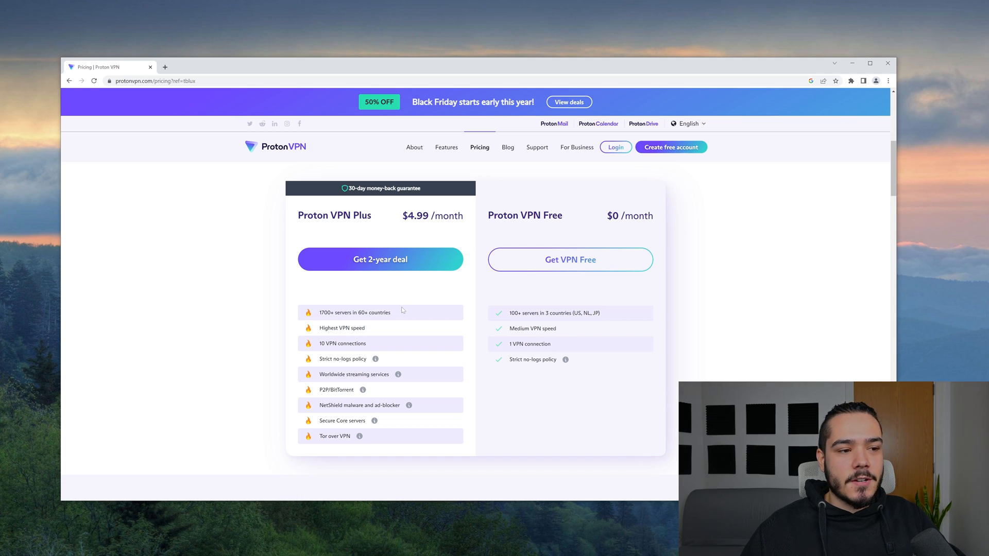
{"action": "mouse_move", "coordinate": [450, 382]}
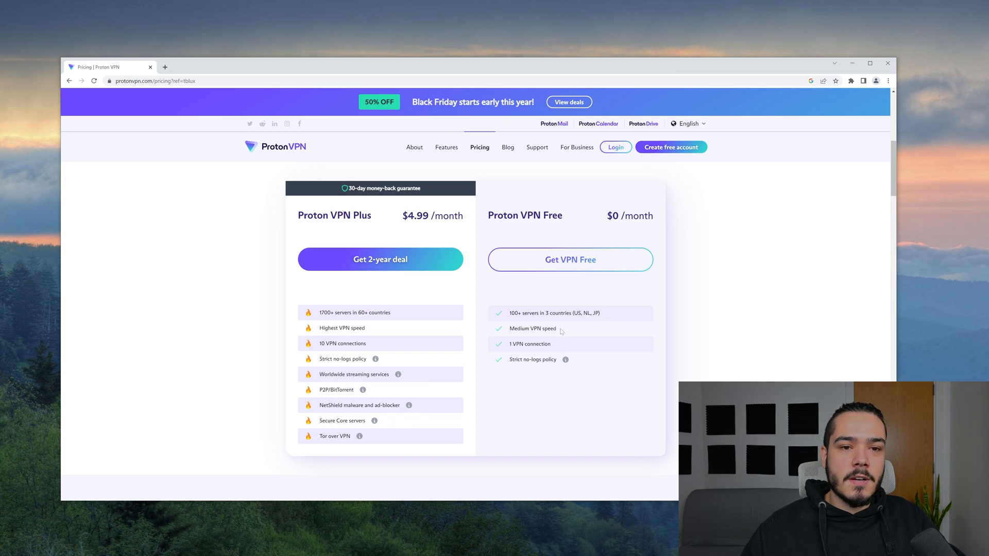
{"action": "mouse_move", "coordinate": [613, 417]}
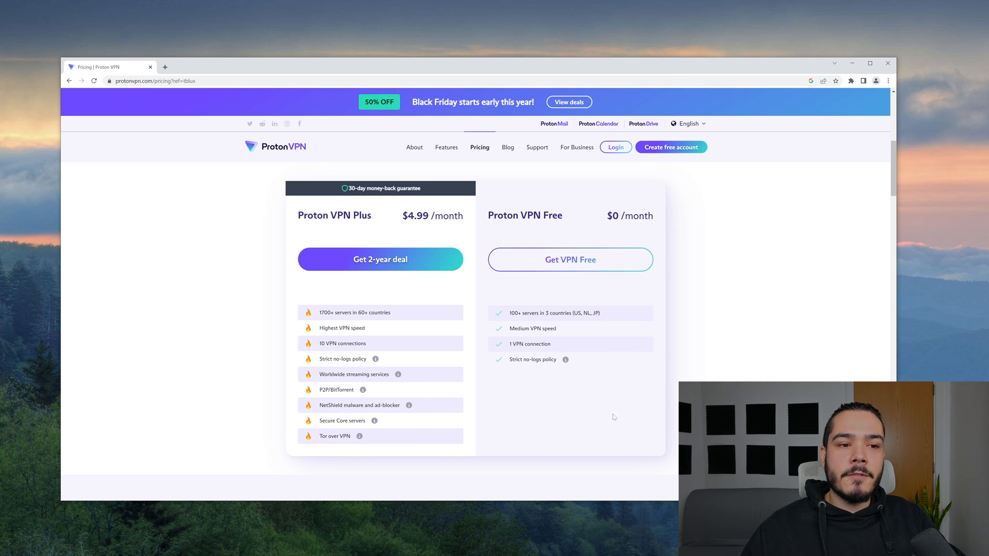
{"action": "mouse_move", "coordinate": [538, 326]}
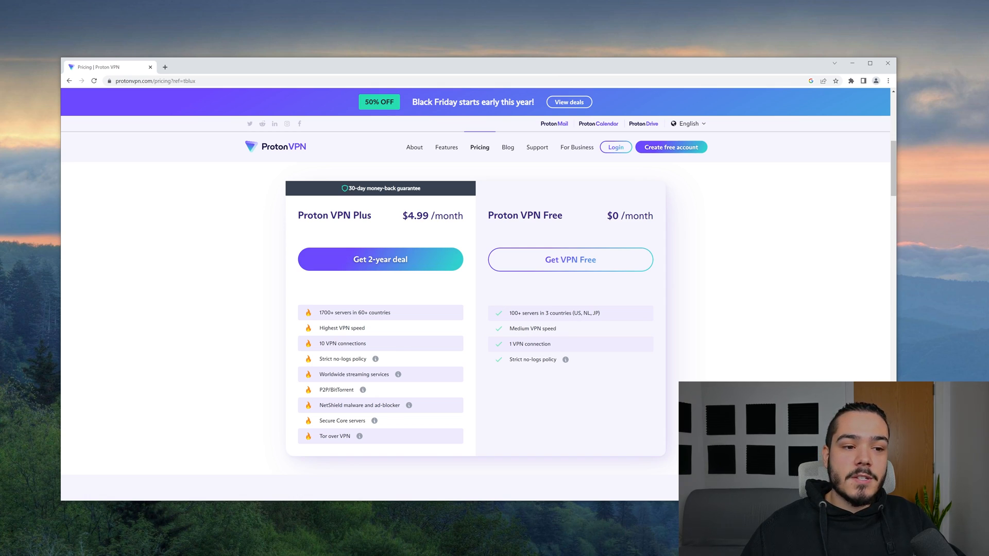
{"action": "mouse_move", "coordinate": [566, 359]}
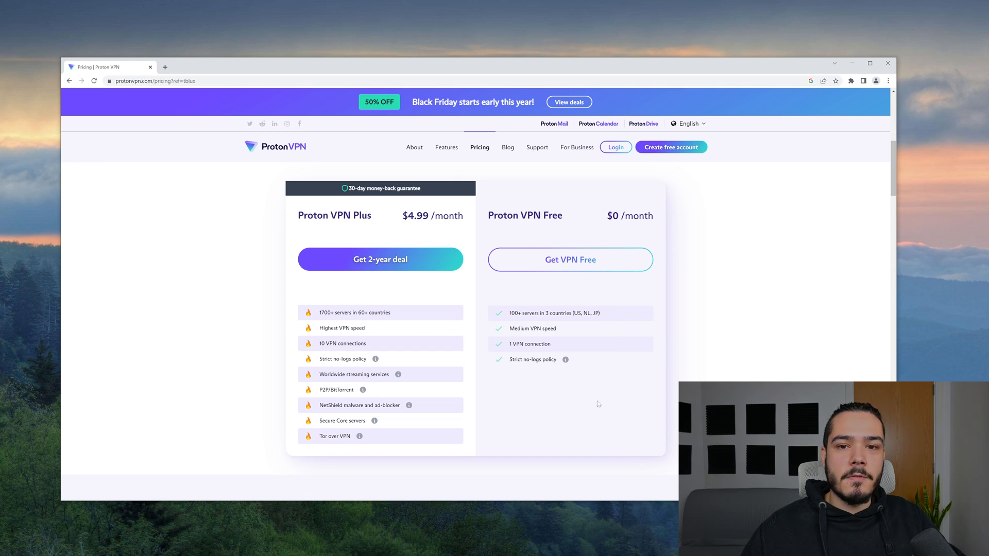
- Bring the Proton VPN Plus versus Free comparison table into view on the Pricing page
{"action": "scroll", "scroll_direction": "down", "scroll_amount": 3}
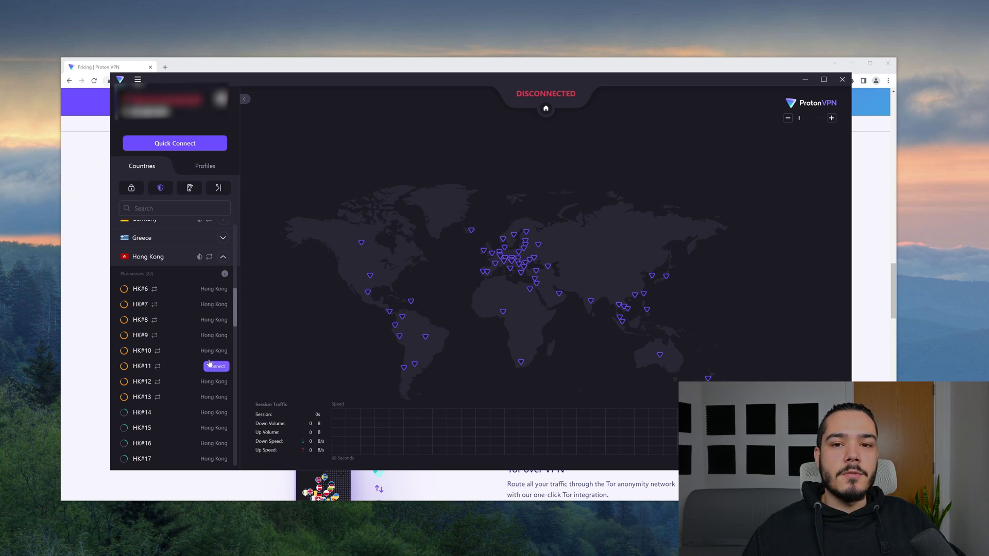
{"action": "mouse_move", "coordinate": [173, 385]}
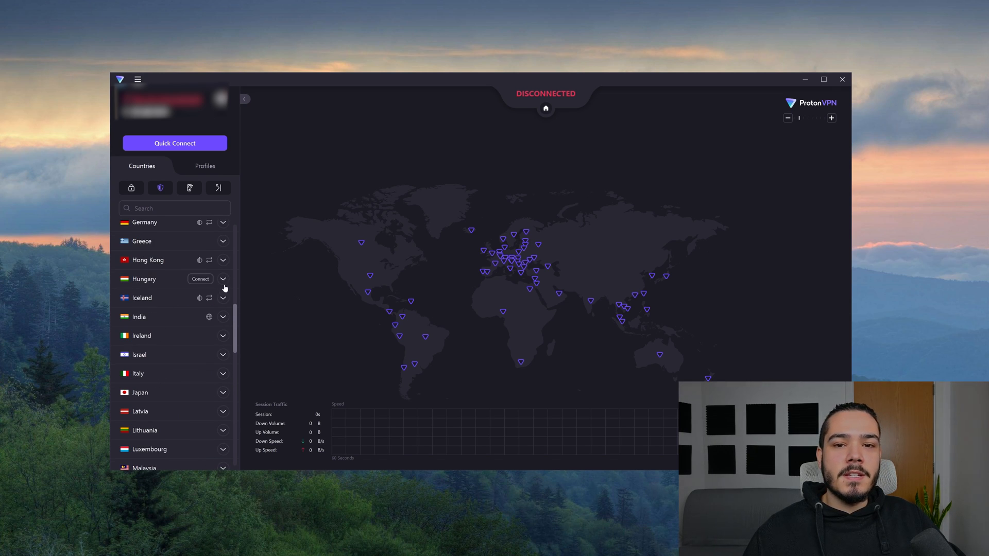
{"action": "mouse_move", "coordinate": [168, 311]}
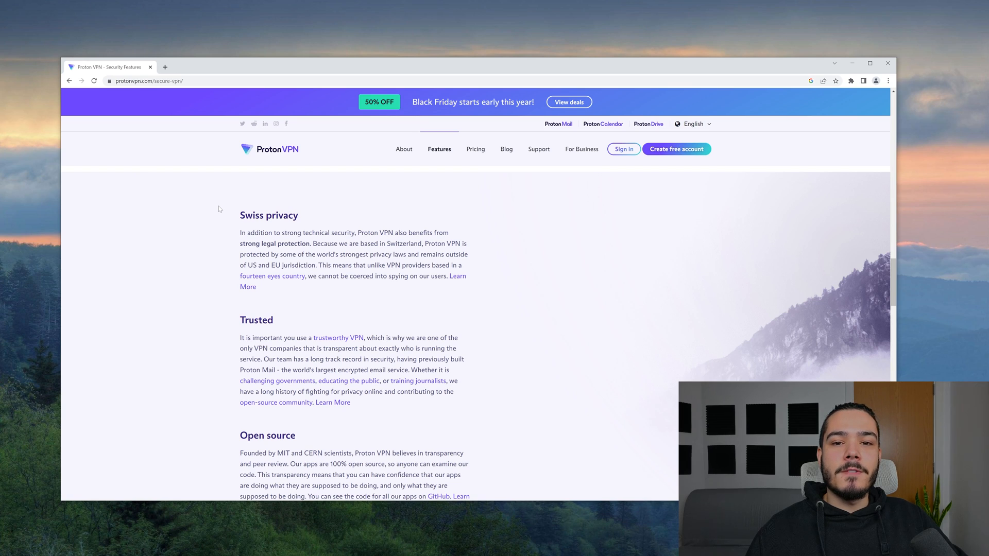
{"action": "mouse_move", "coordinate": [263, 243]}
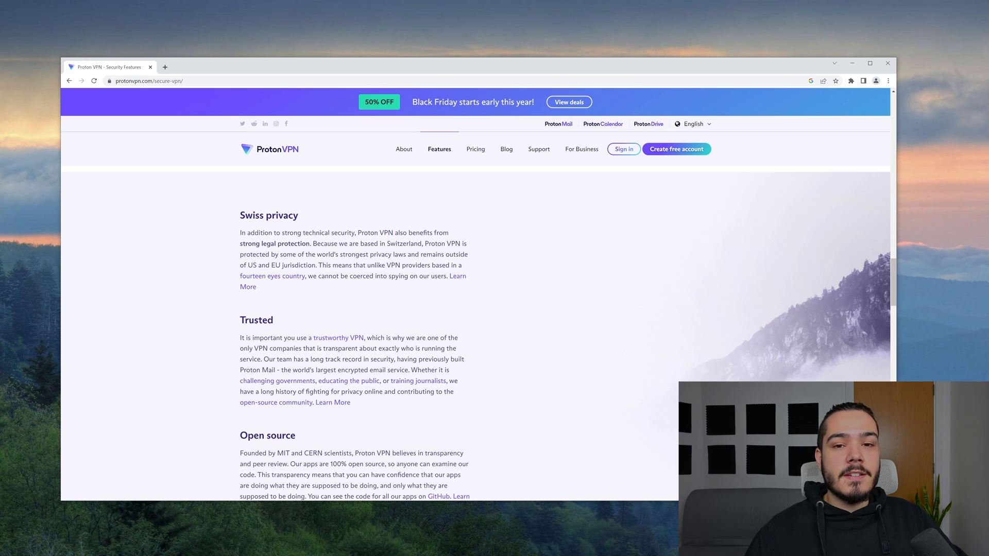
{"action": "mouse_move", "coordinate": [368, 232]}
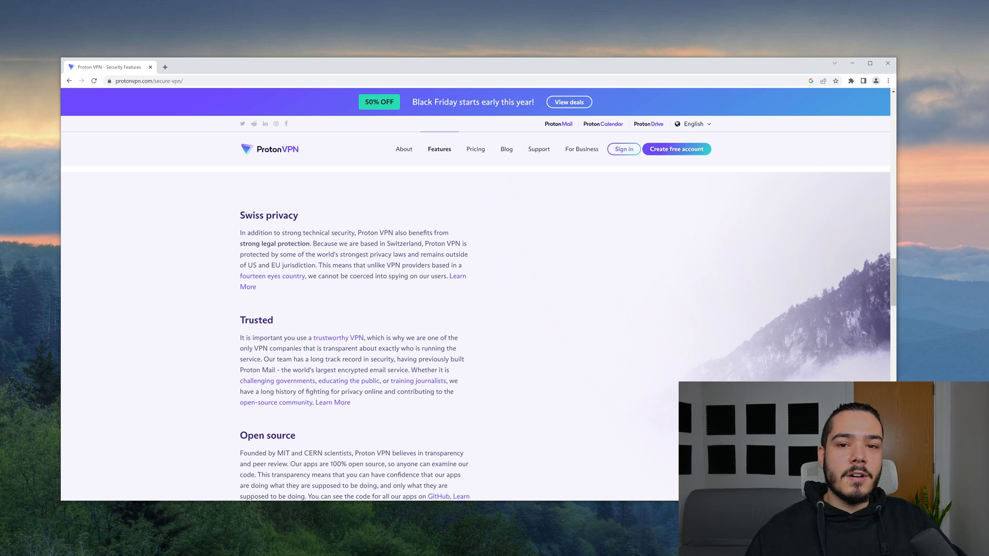
- Go to the About page and review its Our Values section: Transparency, Honesty, Security First, Technical Excellence, Community, Privacy & Security
{"action": "left_click", "coordinate": [402, 149]}
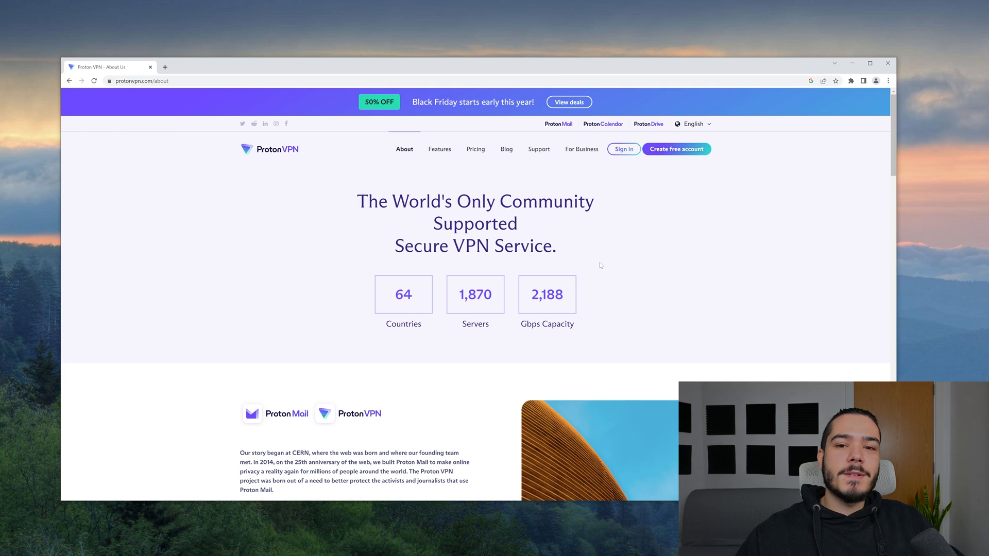
{"action": "mouse_move", "coordinate": [624, 206]}
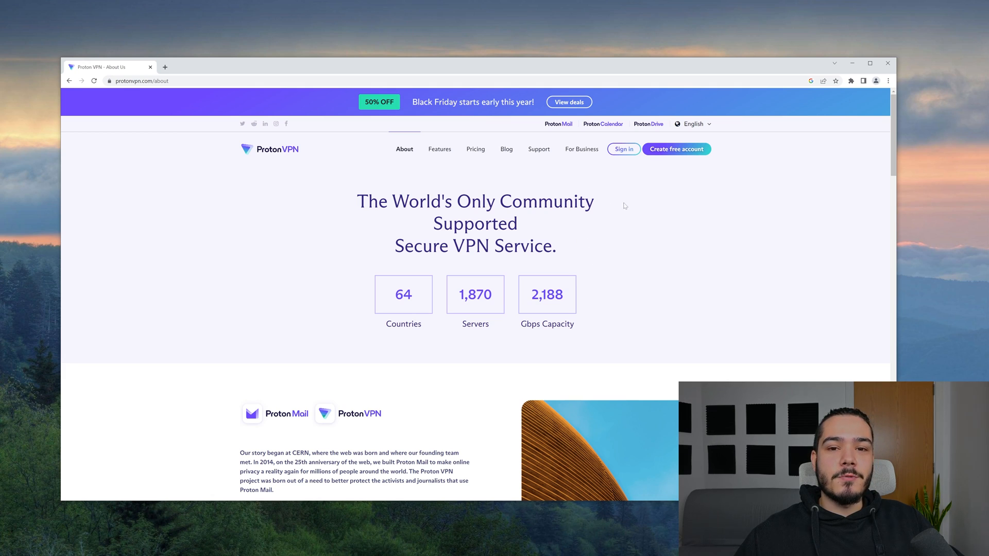
{"action": "mouse_move", "coordinate": [550, 232]}
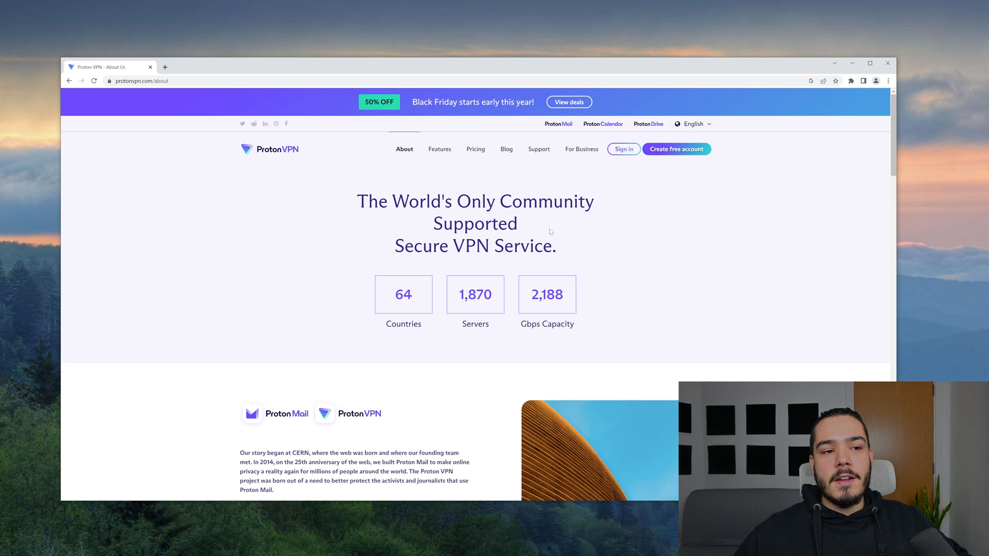
{"action": "mouse_move", "coordinate": [373, 194]}
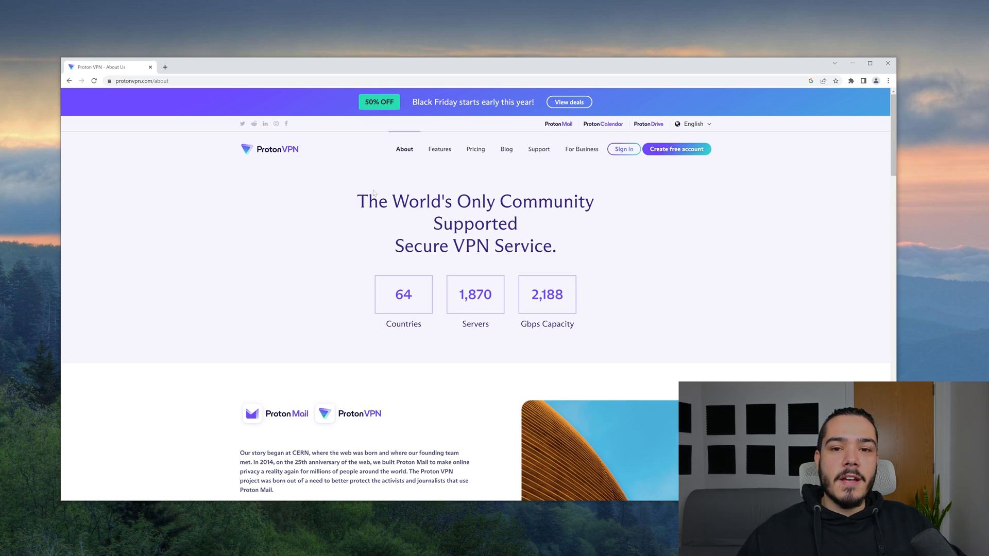
{"action": "scroll", "scroll_direction": "down", "scroll_amount": 3}
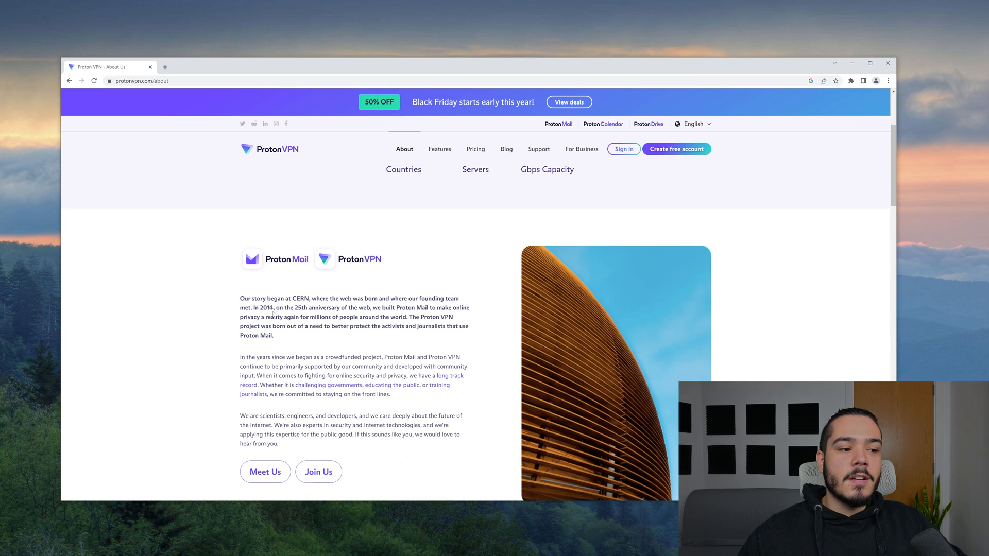
{"action": "scroll", "scroll_direction": "down", "scroll_amount": 3}
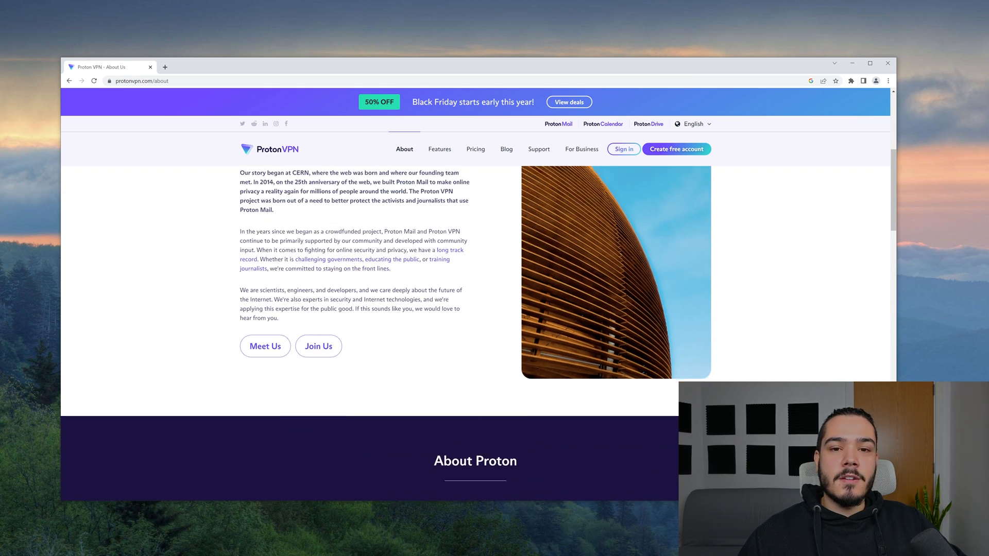
{"action": "scroll", "scroll_direction": "down", "scroll_amount": 3}
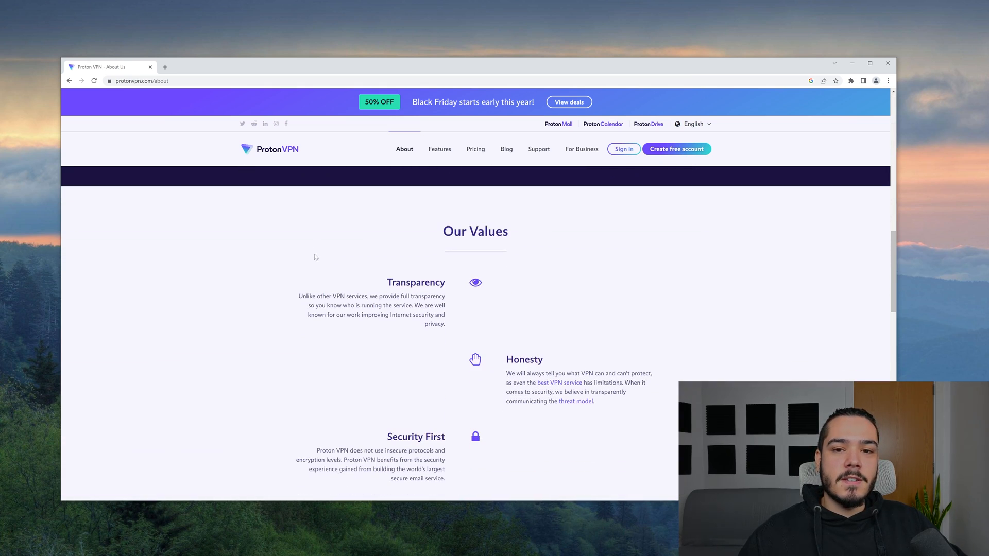
{"action": "scroll", "scroll_direction": "down", "scroll_amount": 3}
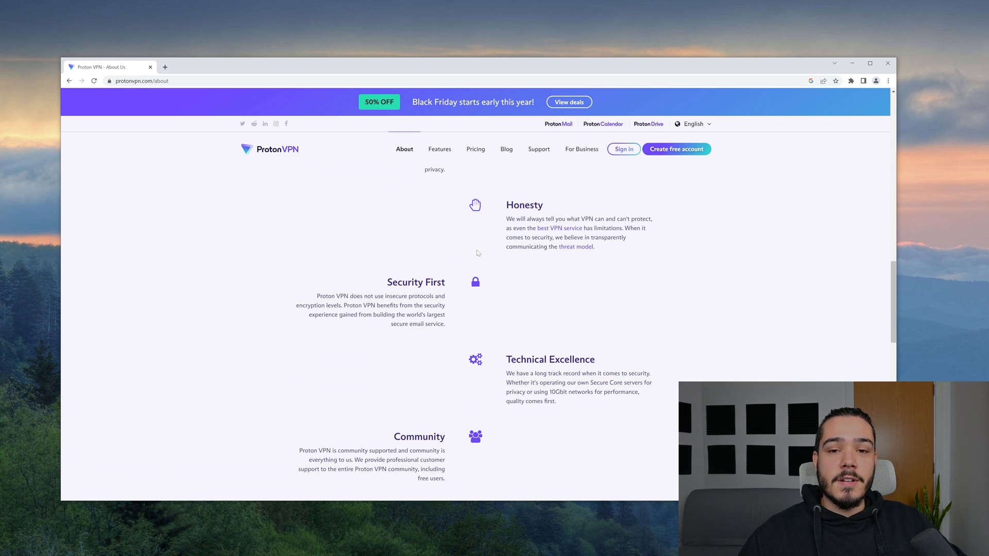
{"action": "scroll", "scroll_direction": "down", "scroll_amount": 3}
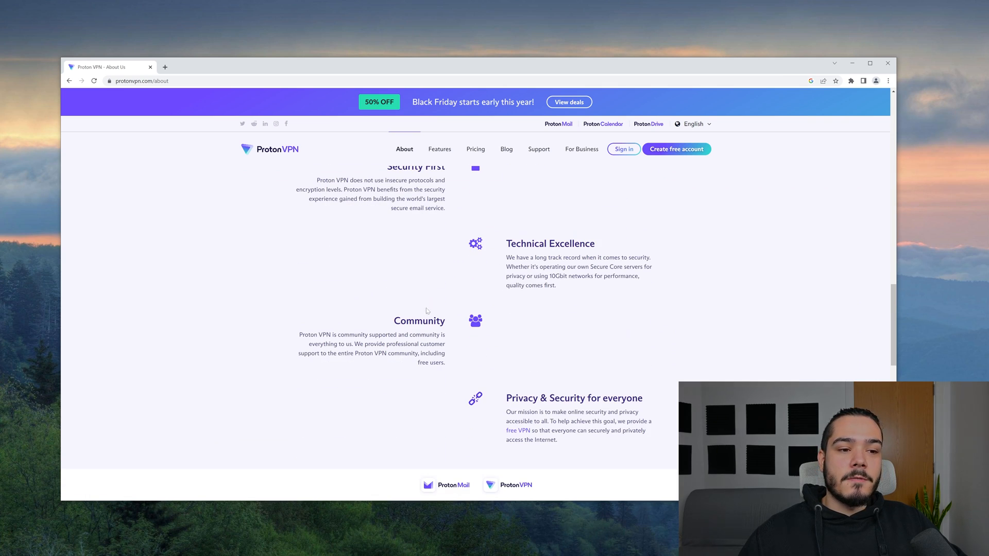